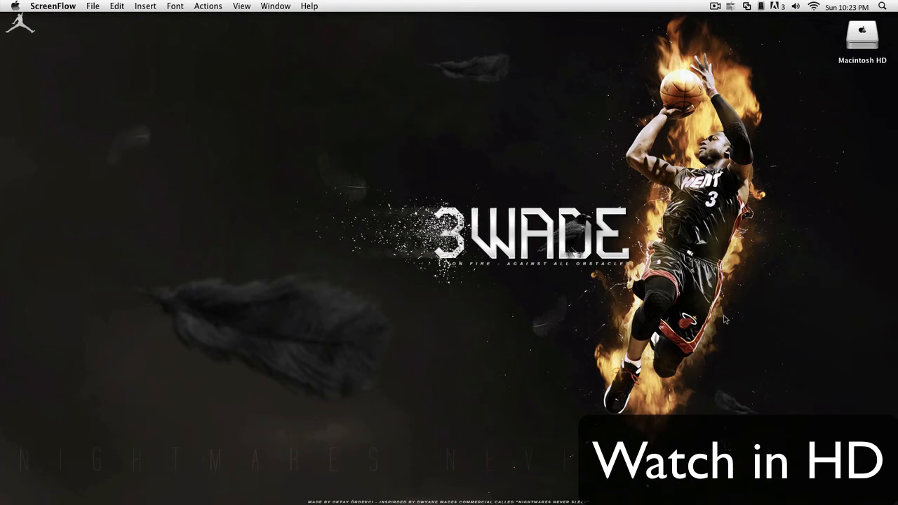
Step: Toggle the Macintosh HD desktop icon, then open a Finder window and view Applications
click(862, 35)
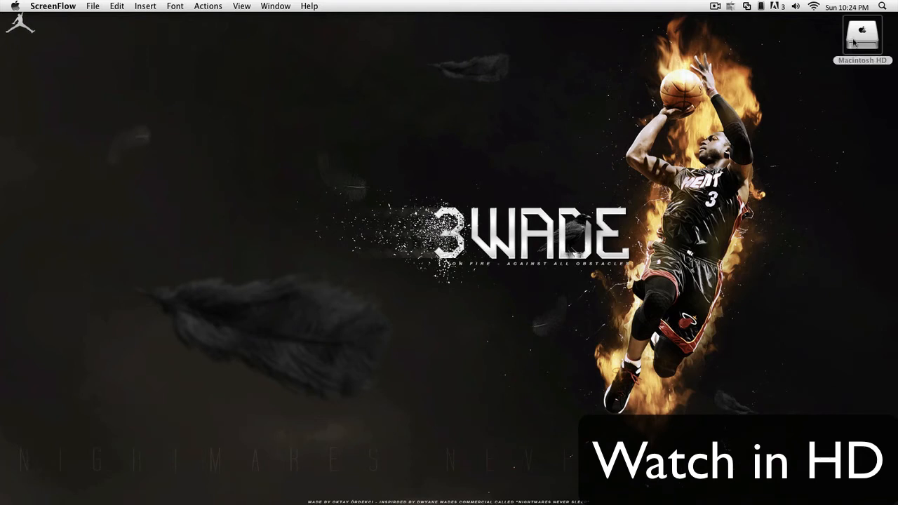
click(862, 38)
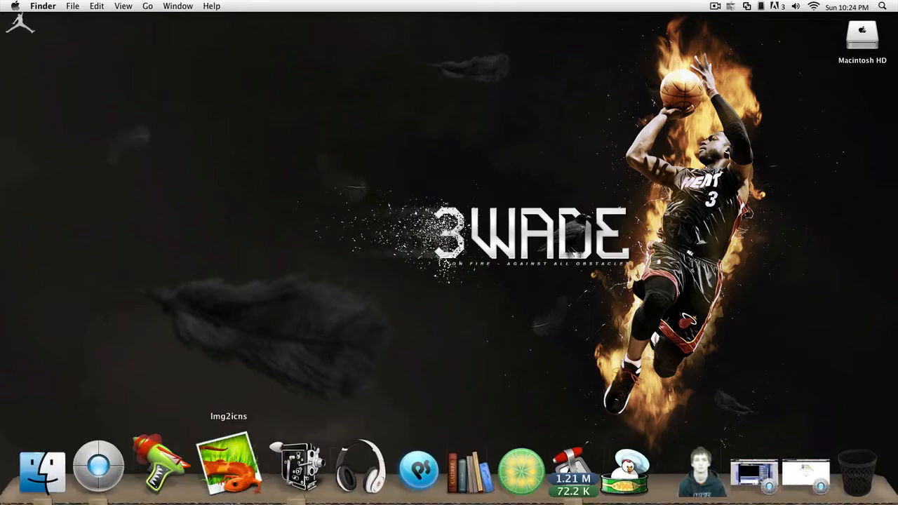
click(42, 466)
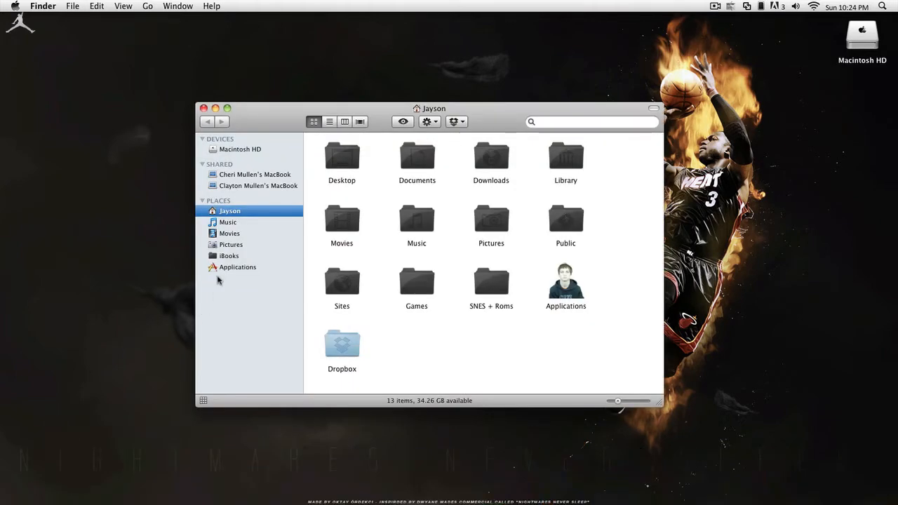
click(237, 266)
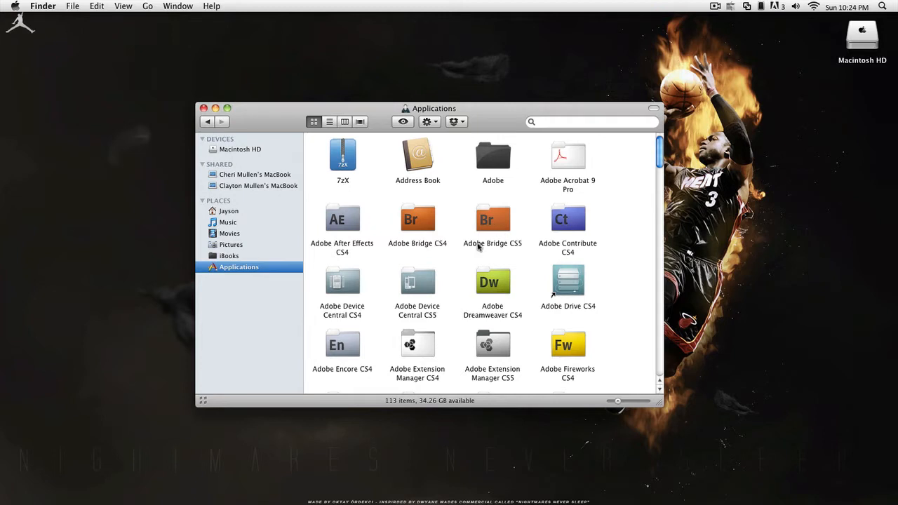
Step: Browse Macintosh HD, home and Applications, then show the Applications stack as a grid
click(242, 148)
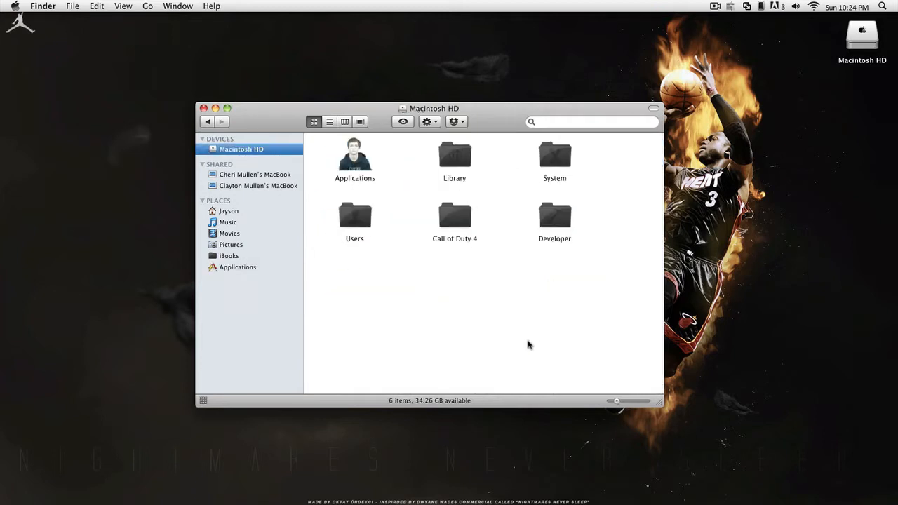
click(229, 210)
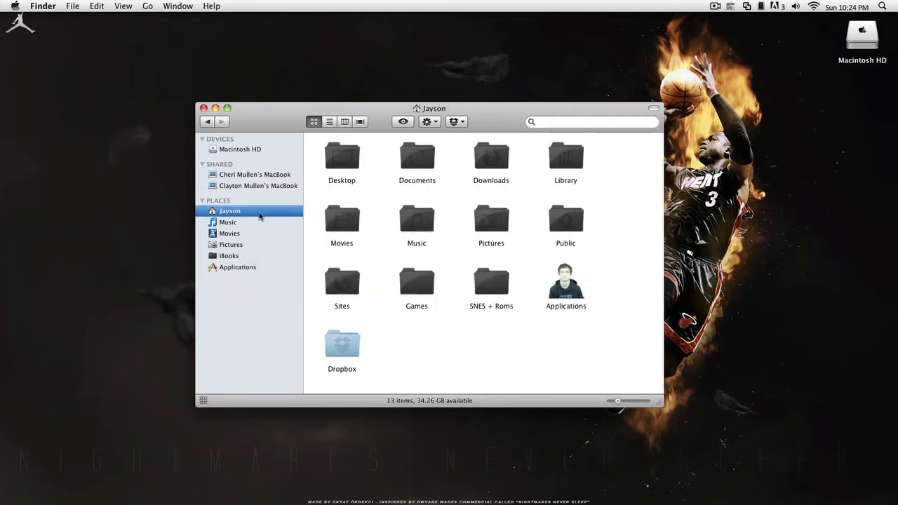
click(238, 267)
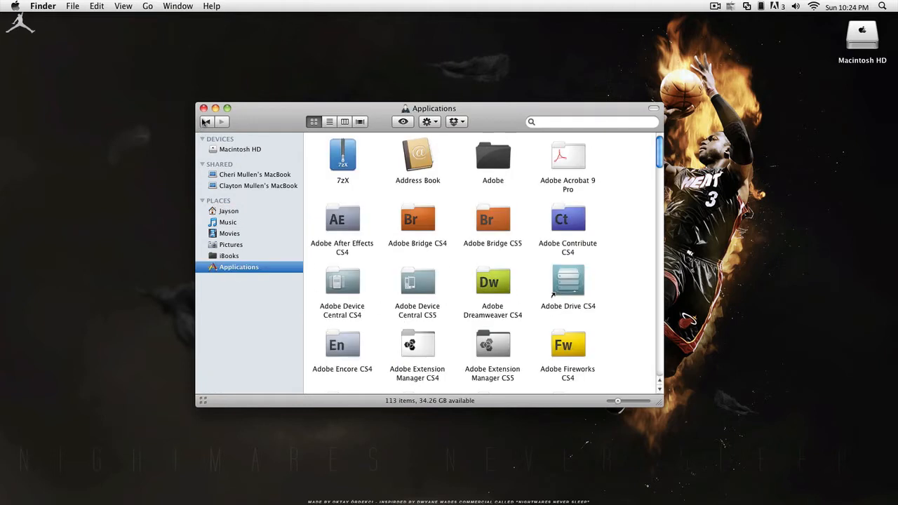
click(204, 108)
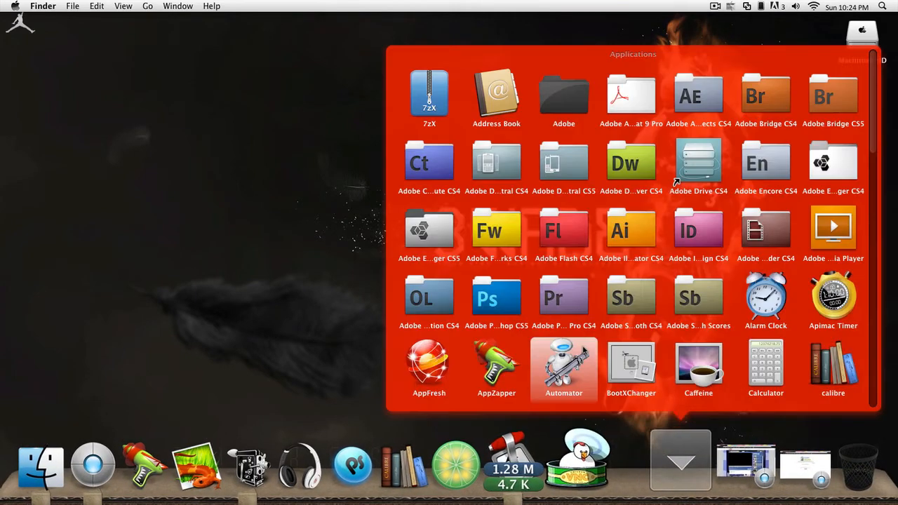
Step: Scroll the Applications grid down past CamTwist toward CandyBar and DVD Player
scroll(down, 3)
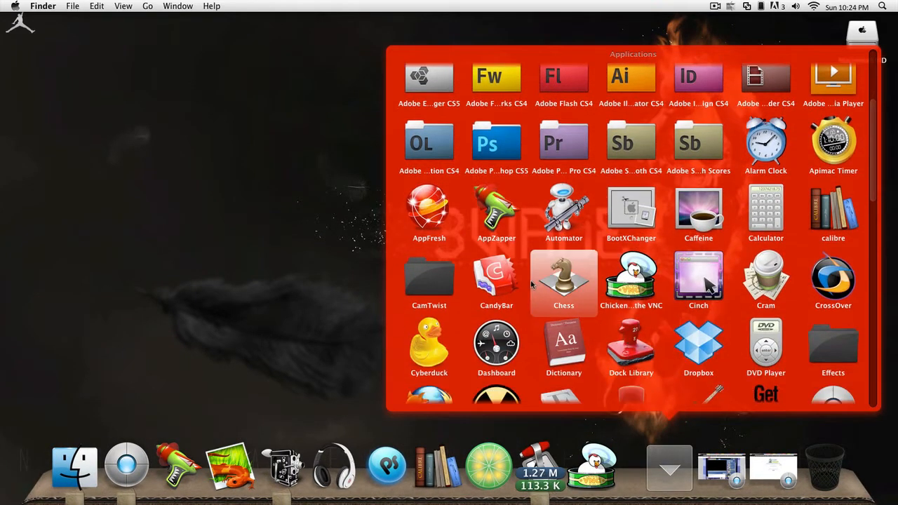
mouse_move(496, 281)
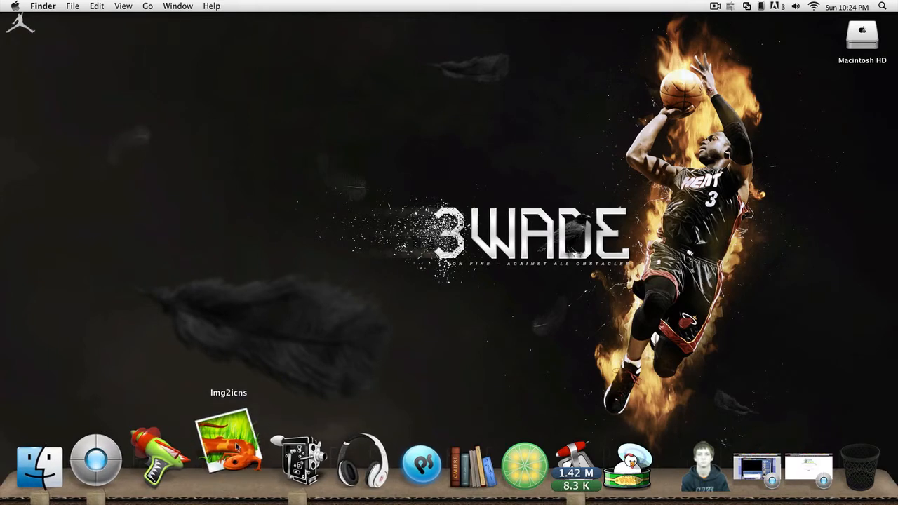
click(228, 449)
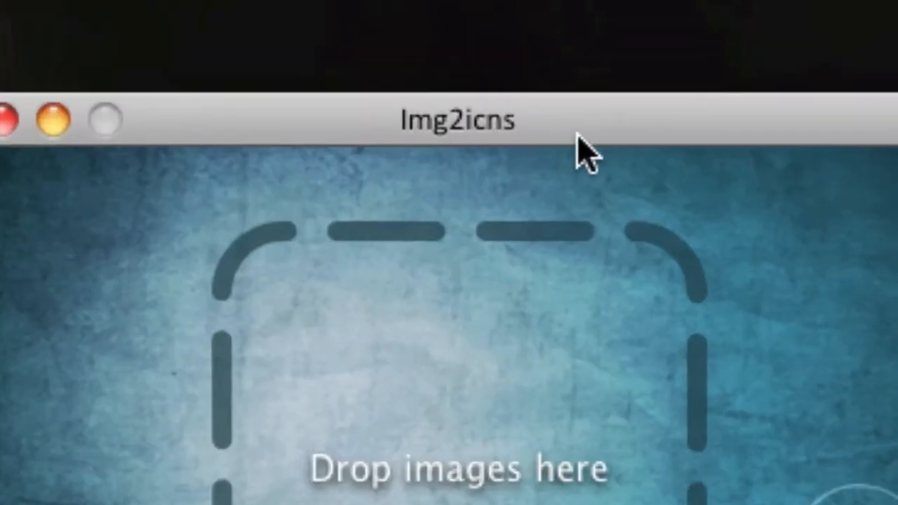
mouse_move(452, 136)
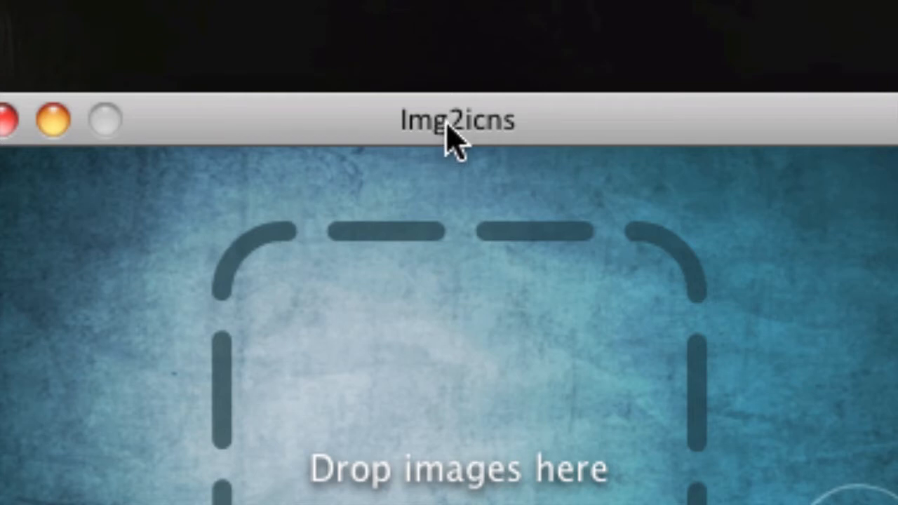
mouse_move(494, 165)
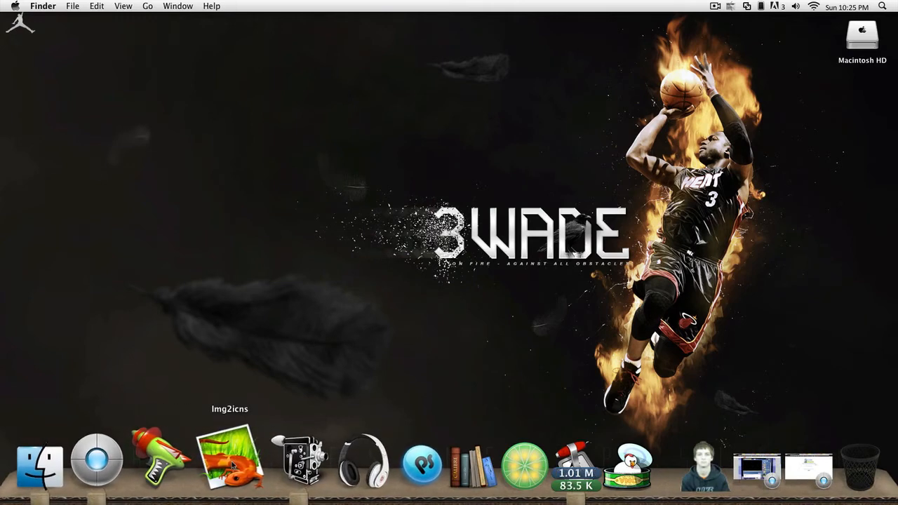
mouse_move(118, 460)
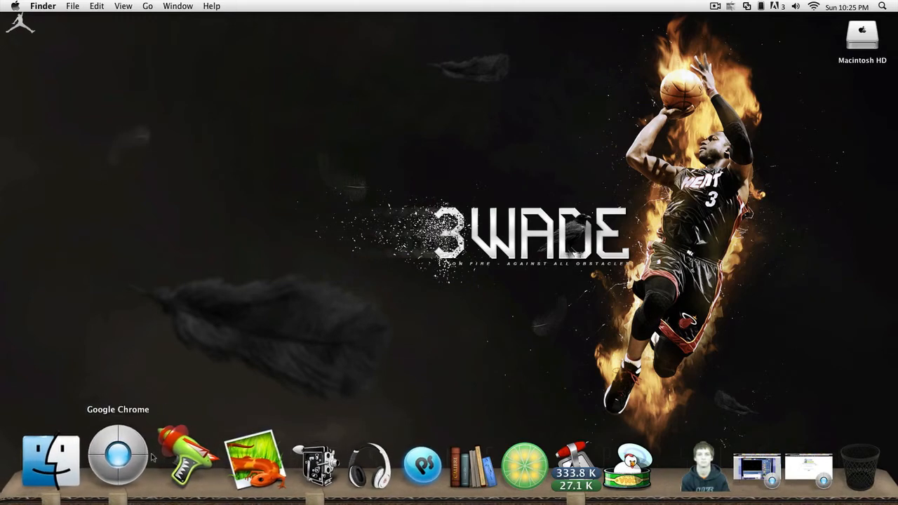
Step: Launch Google Chrome to reach iconfinder.com and deviantart.com
click(118, 456)
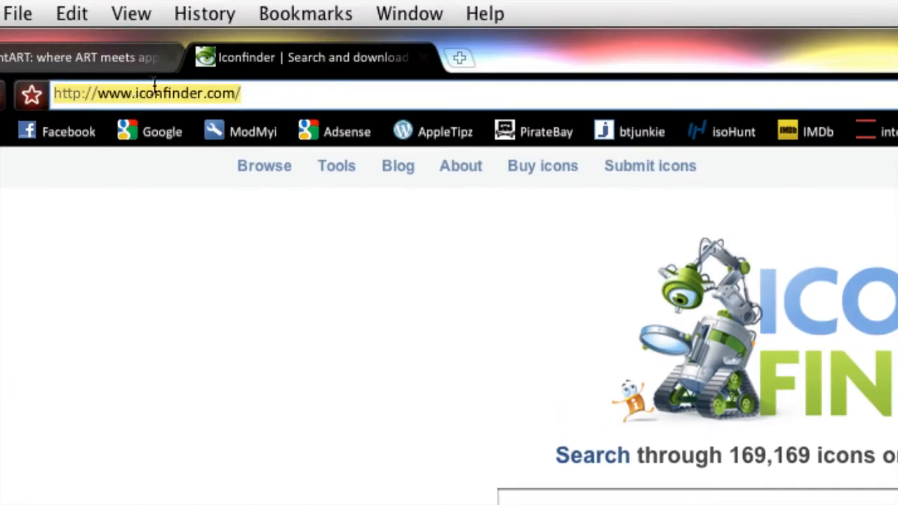
mouse_move(405, 165)
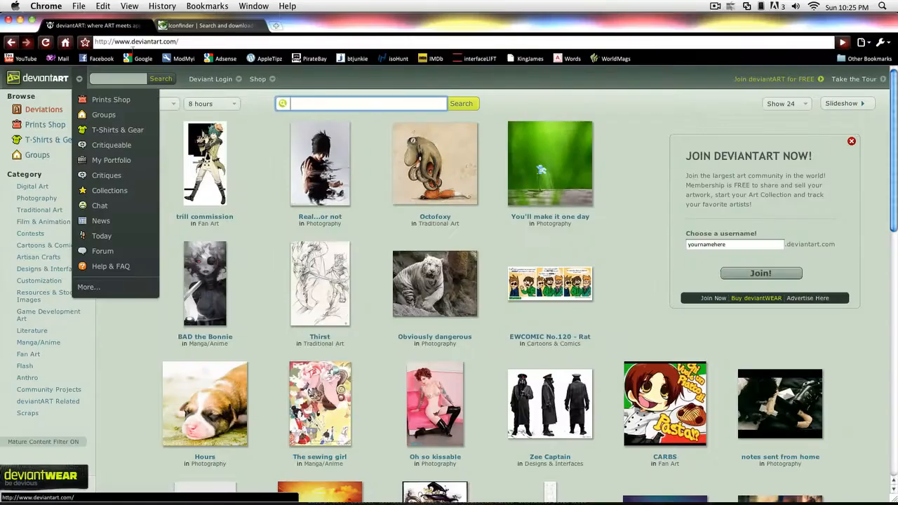
Step: Search deviantART for 'macintosh hd icon' and Iconfinder for 'macintosh hd'
click(361, 103)
text(macintosh hd ic)
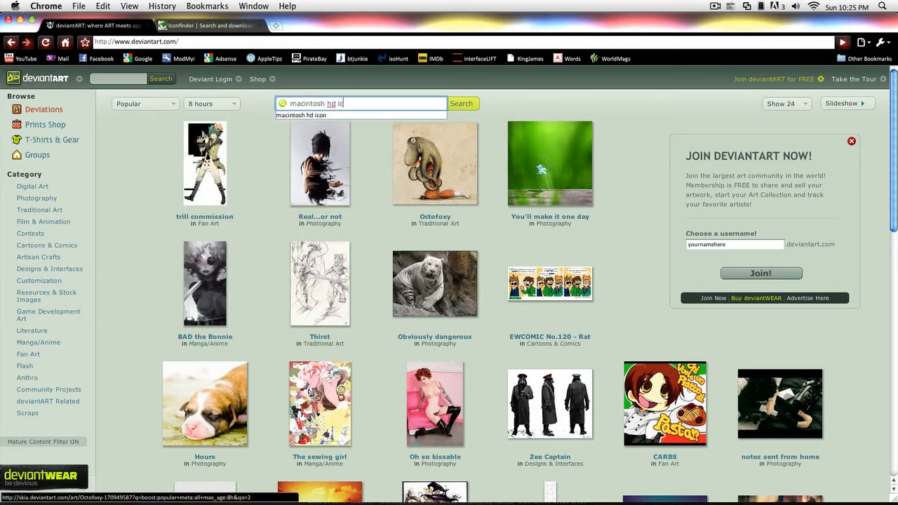
click(257, 78)
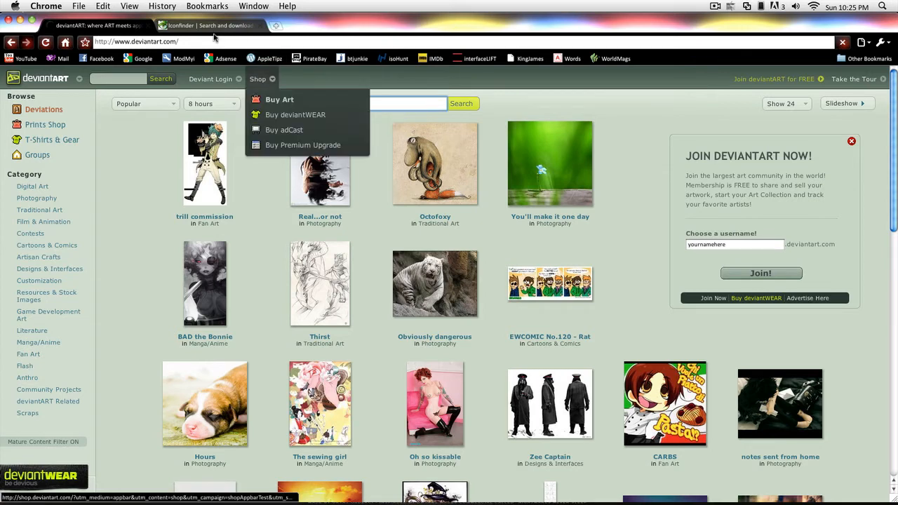
text(macintosh hd)
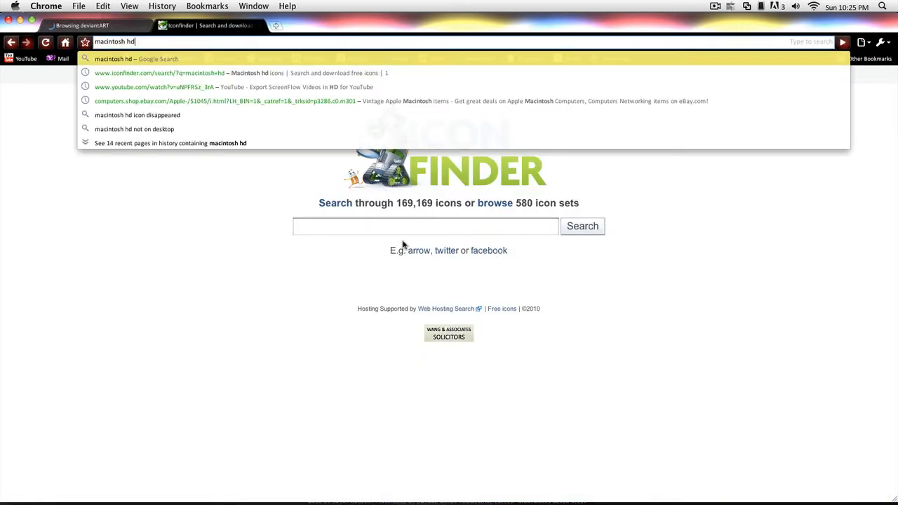
click(581, 226)
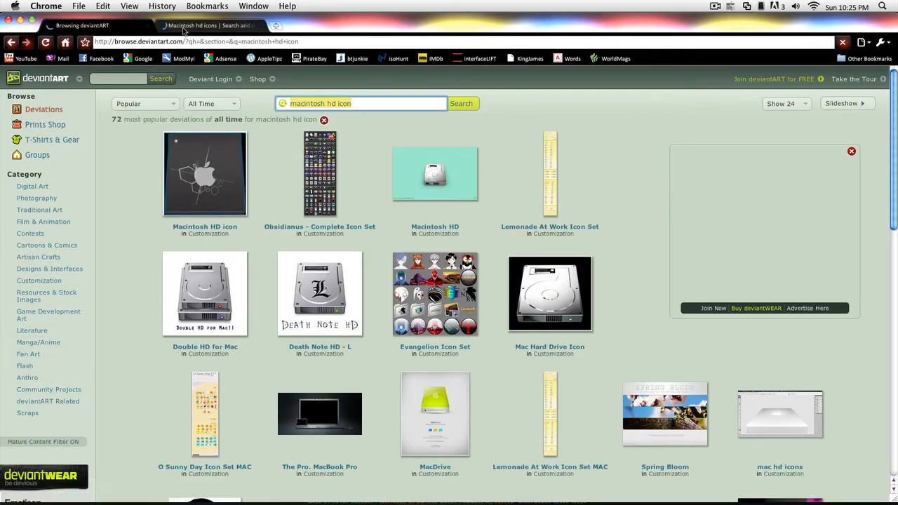
Step: Scroll Iconfinder's 'macintosh hd' results and go to the second page
click(207, 26)
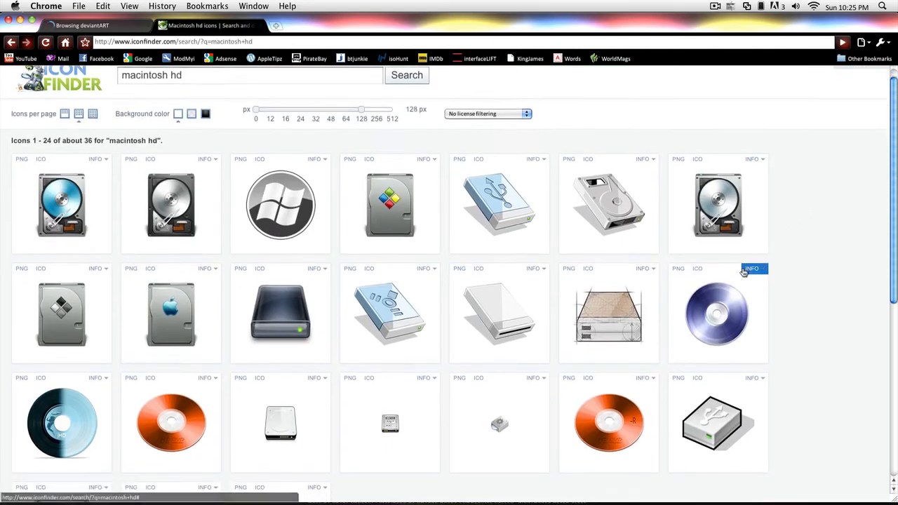
scroll(down, 3)
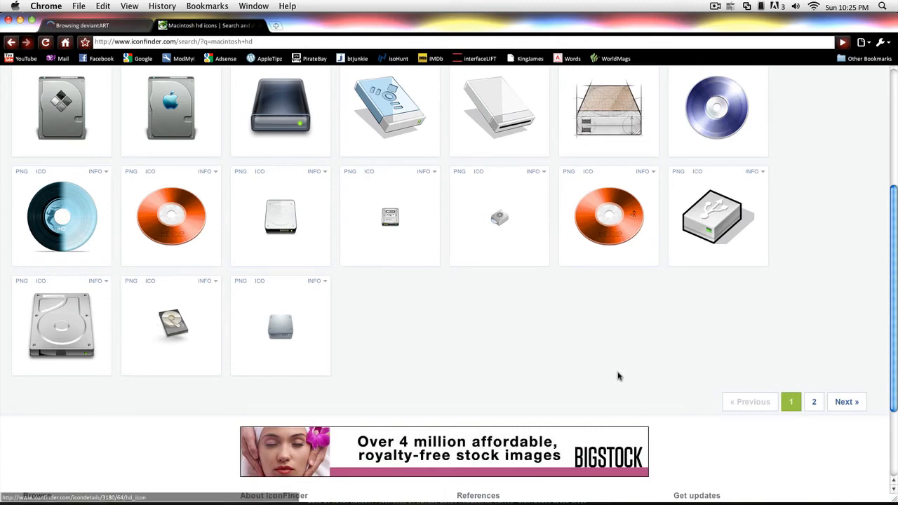
scroll(down, 3)
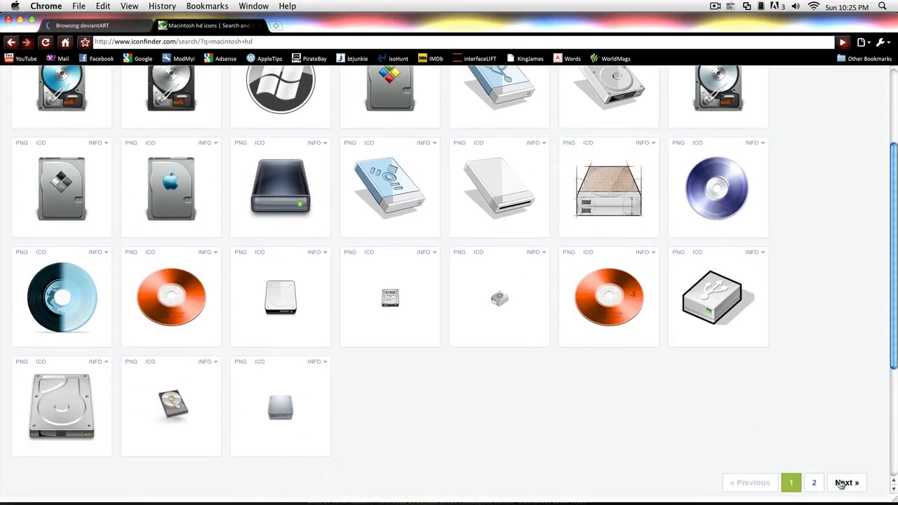
click(846, 483)
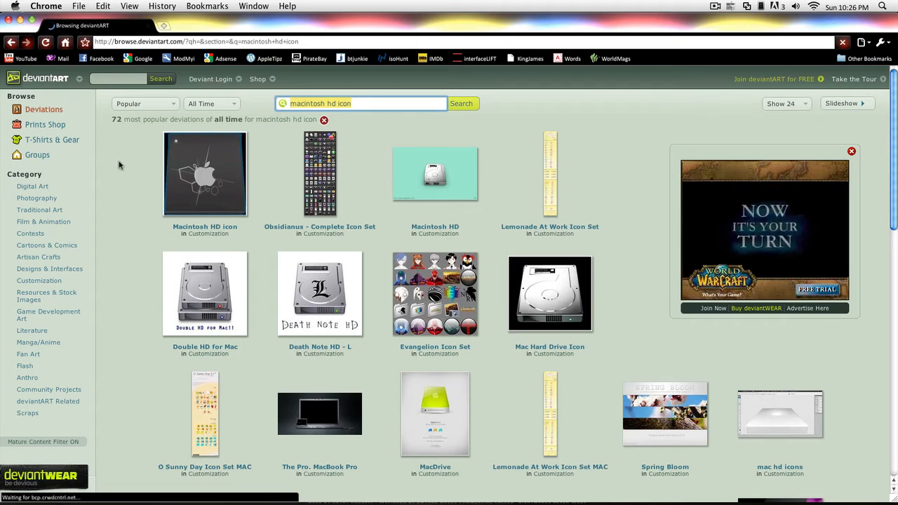
Step: Leave the MacDrive deviation and return to the deviantART results
scroll(down, 3)
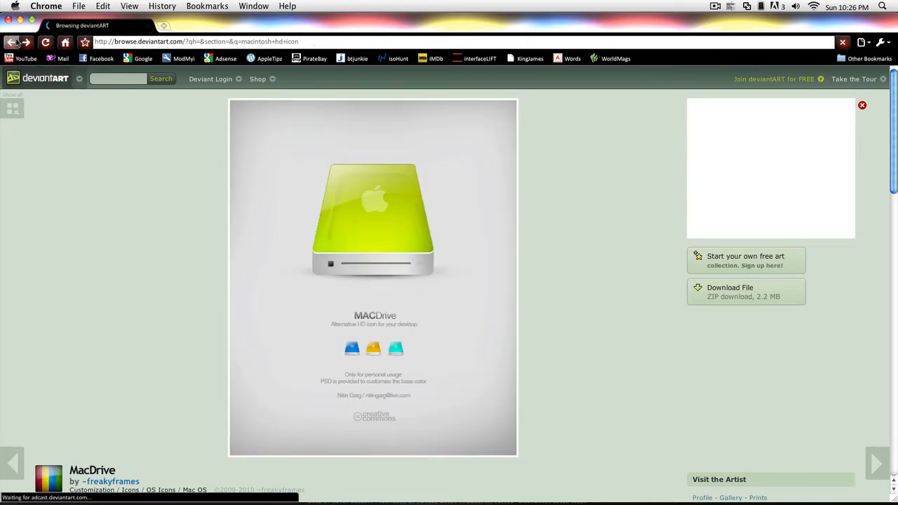
click(12, 42)
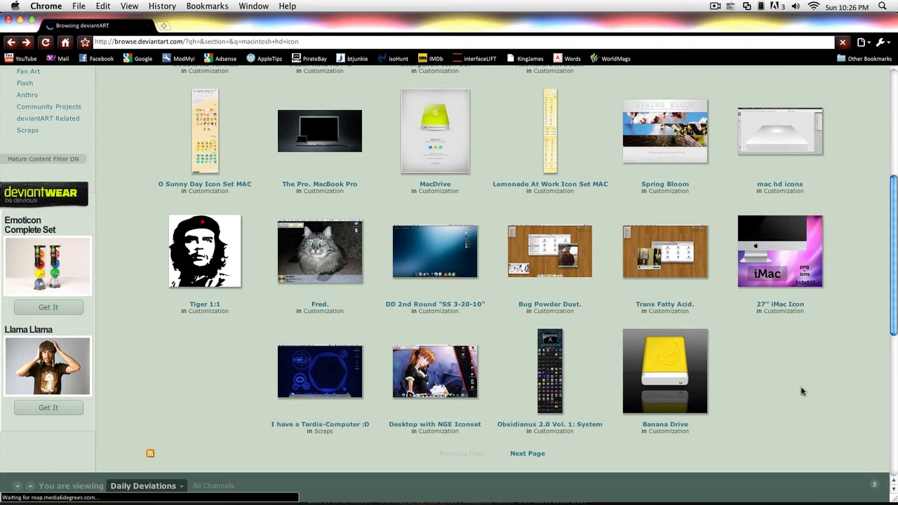
mouse_move(766, 328)
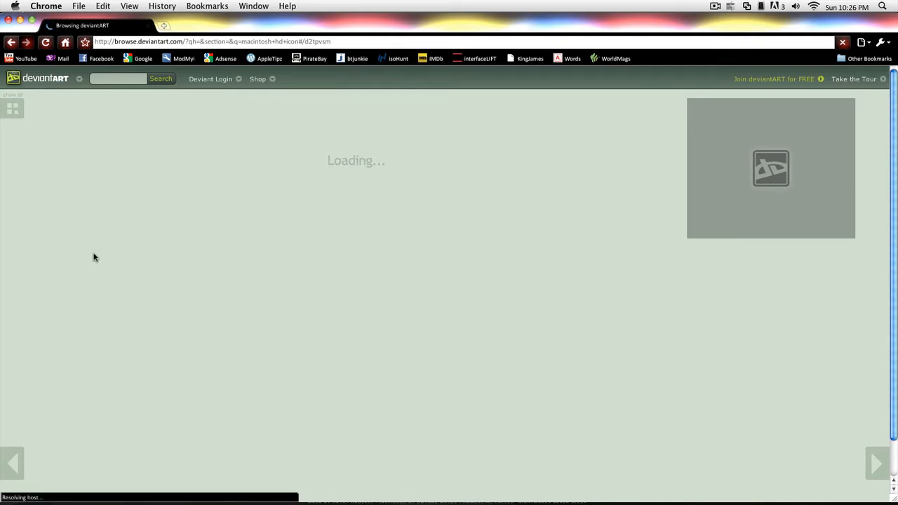
mouse_move(94, 304)
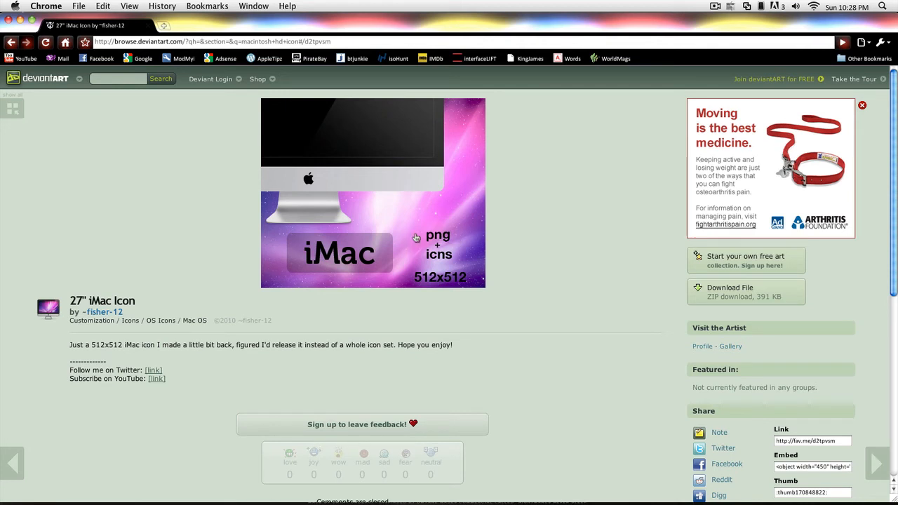
mouse_move(502, 259)
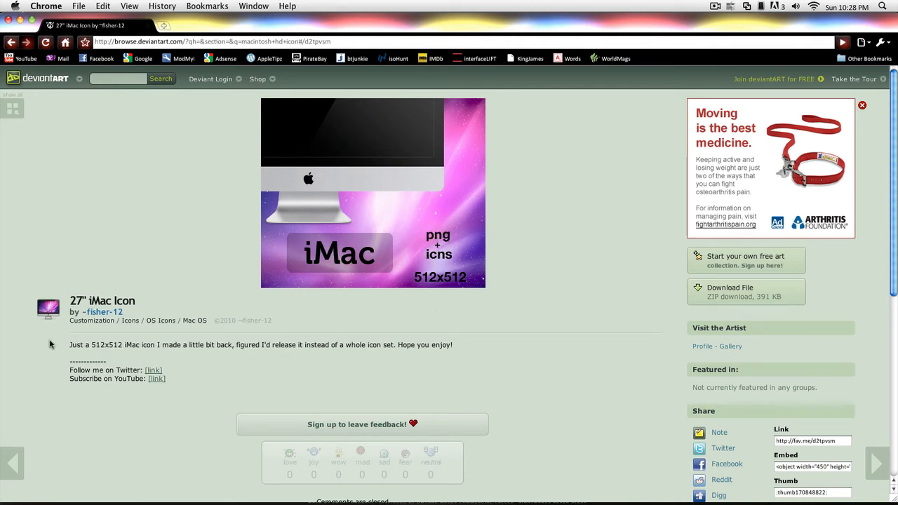
mouse_move(512, 291)
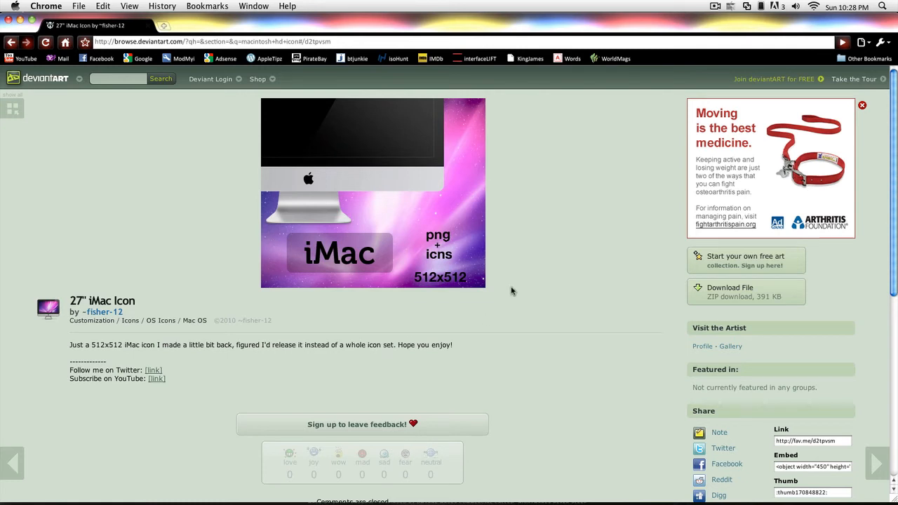
mouse_move(447, 284)
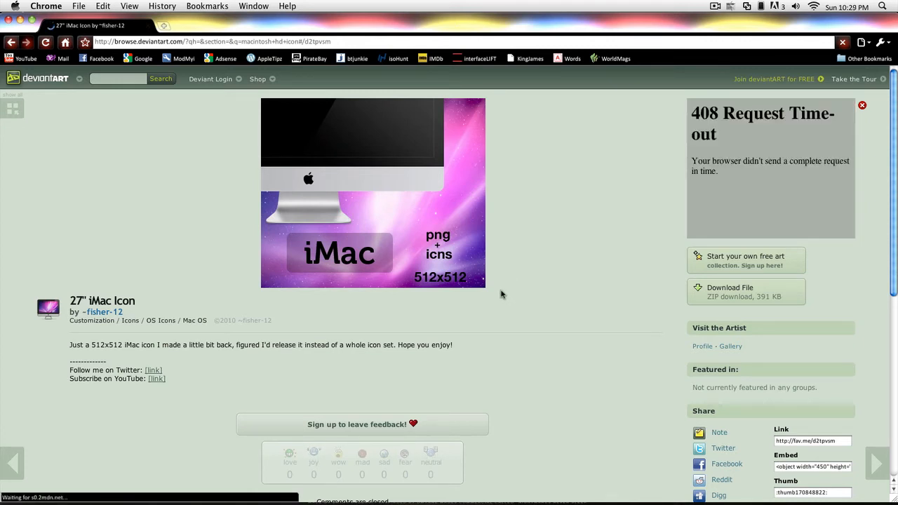
mouse_move(594, 330)
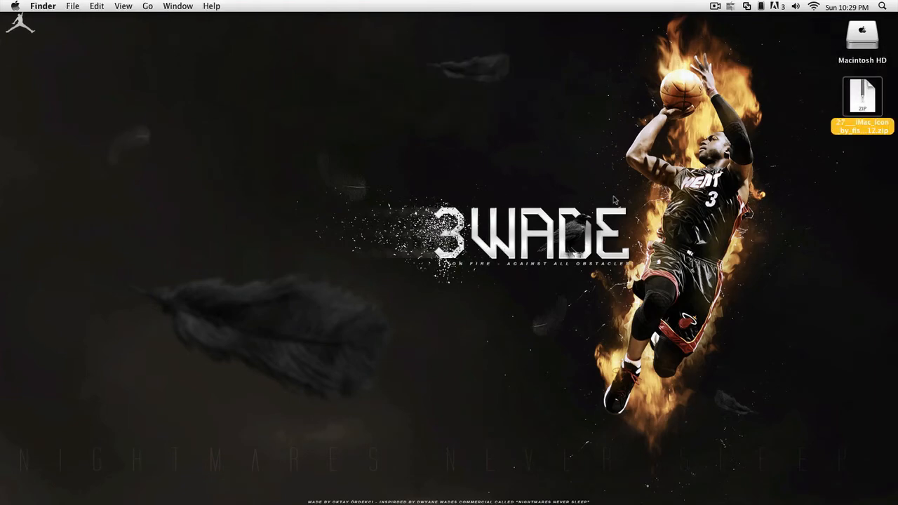
Step: Extract the downloaded iMac zip and open the iMac 512x512 folder
right_click(862, 99)
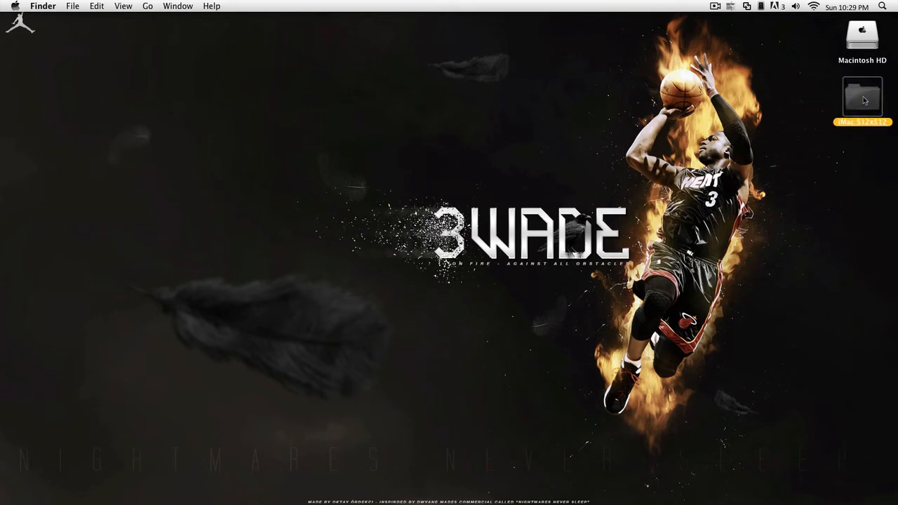
double_click(862, 96)
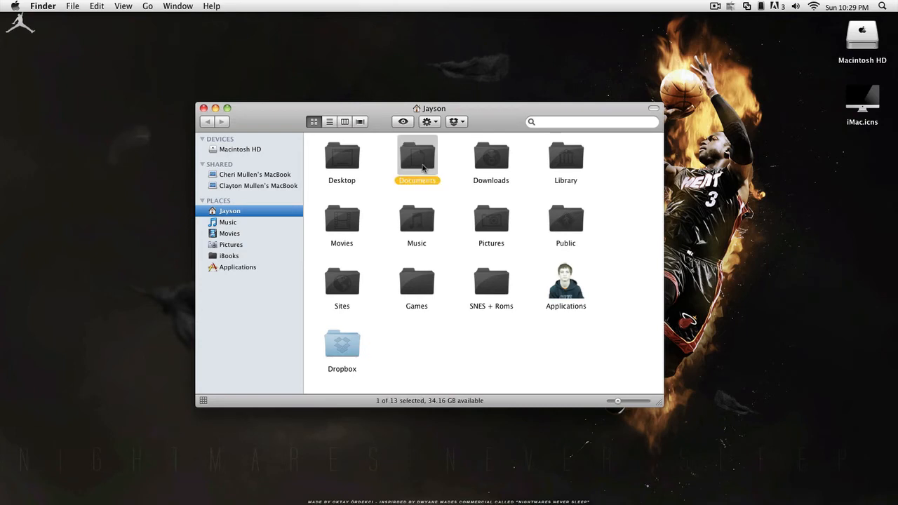
Step: Move iMac.icns into the Documents > Icons folder
double_click(417, 155)
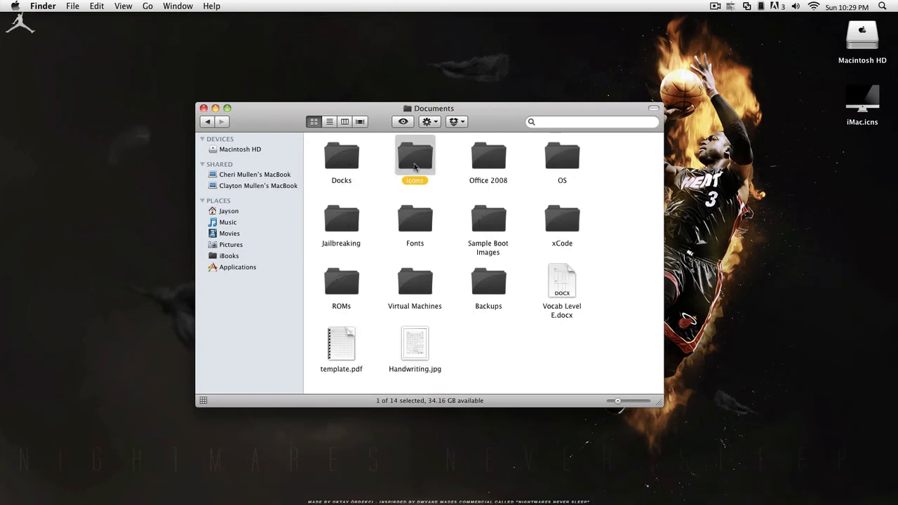
double_click(415, 154)
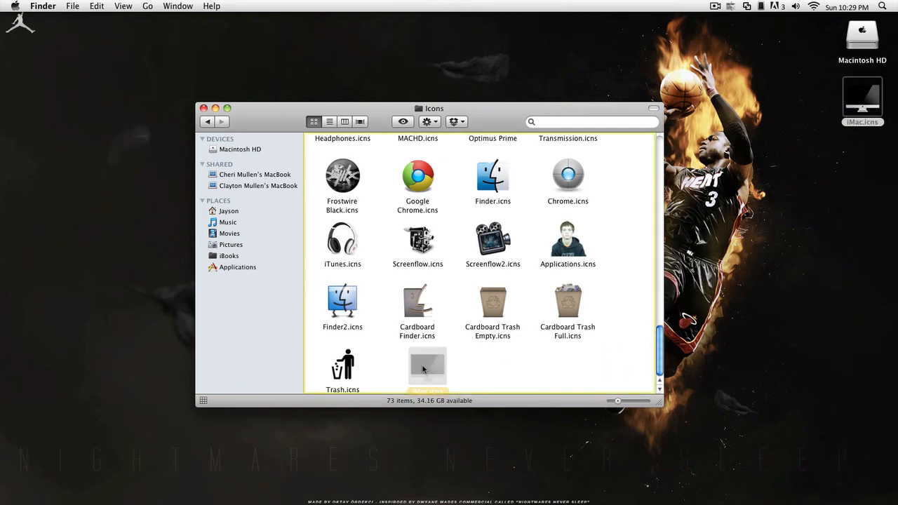
click(418, 366)
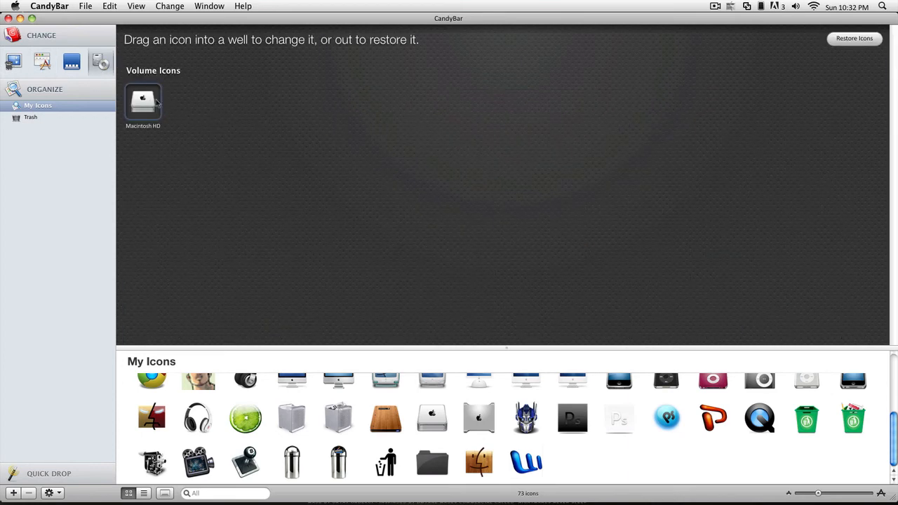
mouse_move(167, 96)
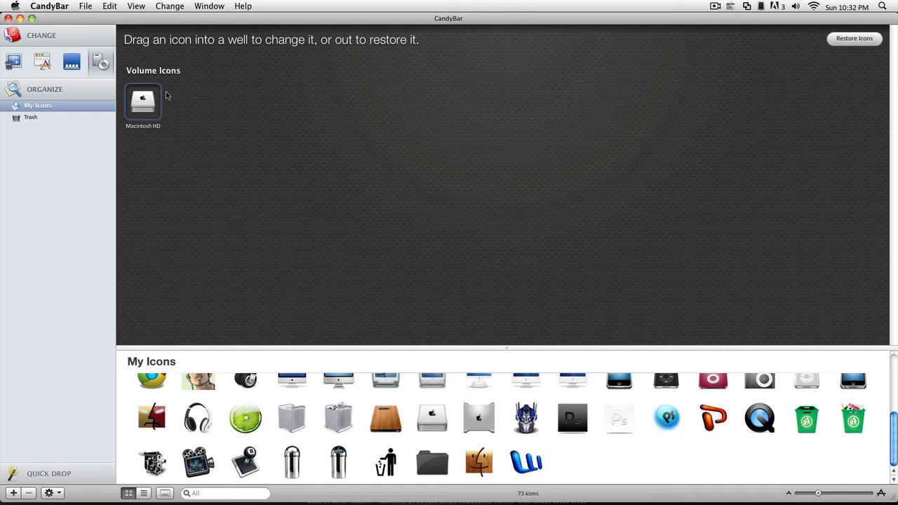
mouse_move(188, 105)
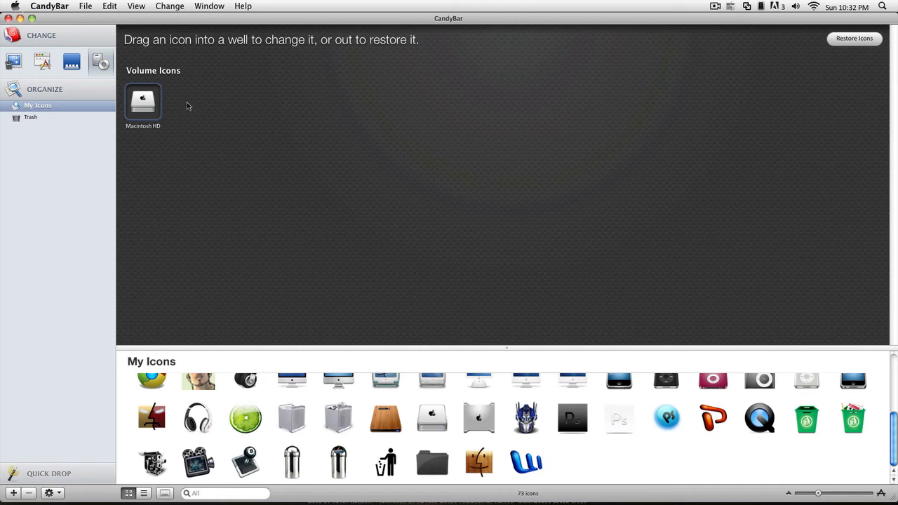
mouse_move(242, 126)
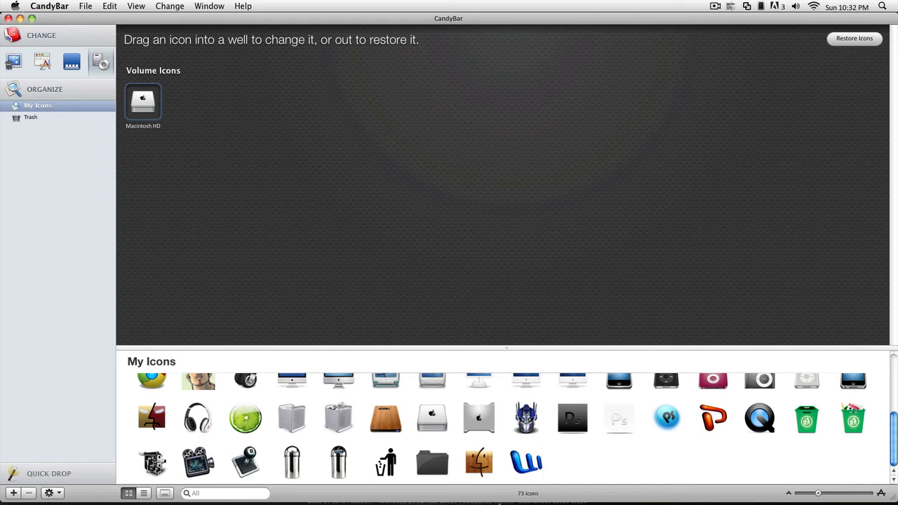
mouse_move(169, 375)
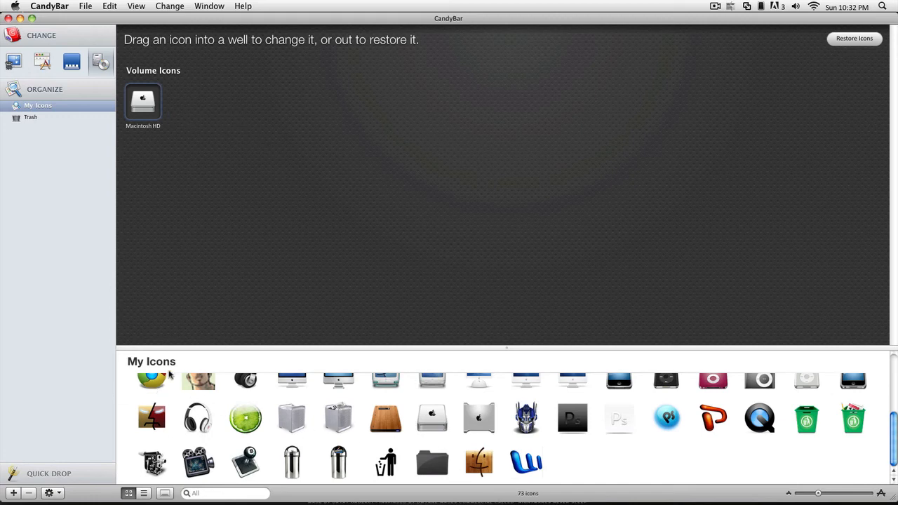
Step: Bring the Finder window on the Icons folder in front of CandyBar
click(38, 105)
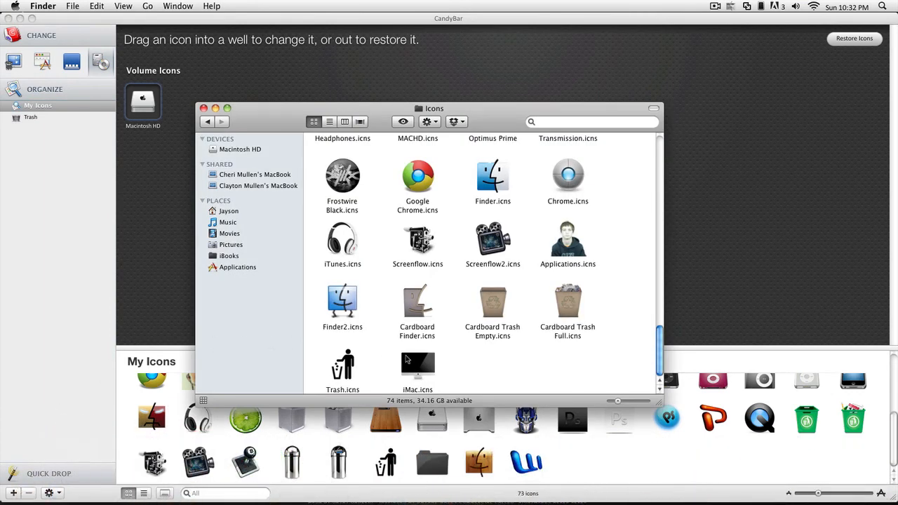
Step: Add iMac.icns to CandyBar's library and apply it to the Macintosh HD well
click(418, 365)
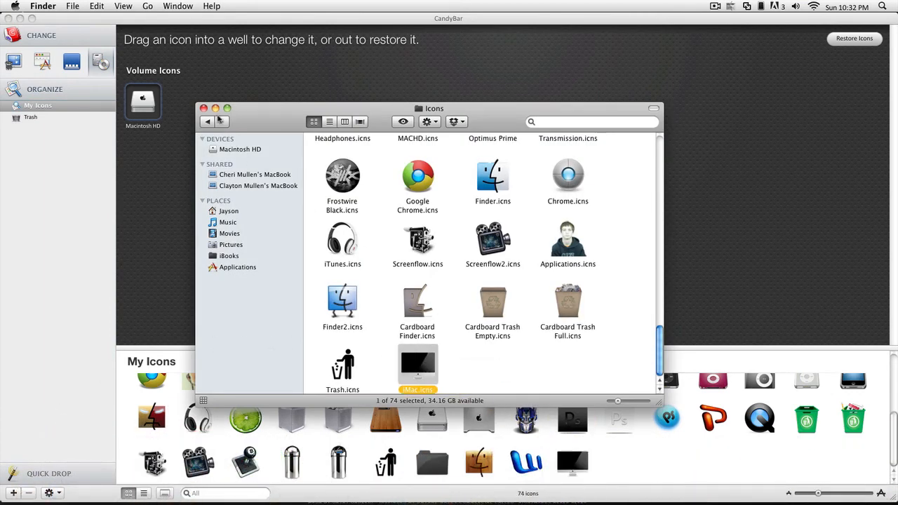
click(203, 108)
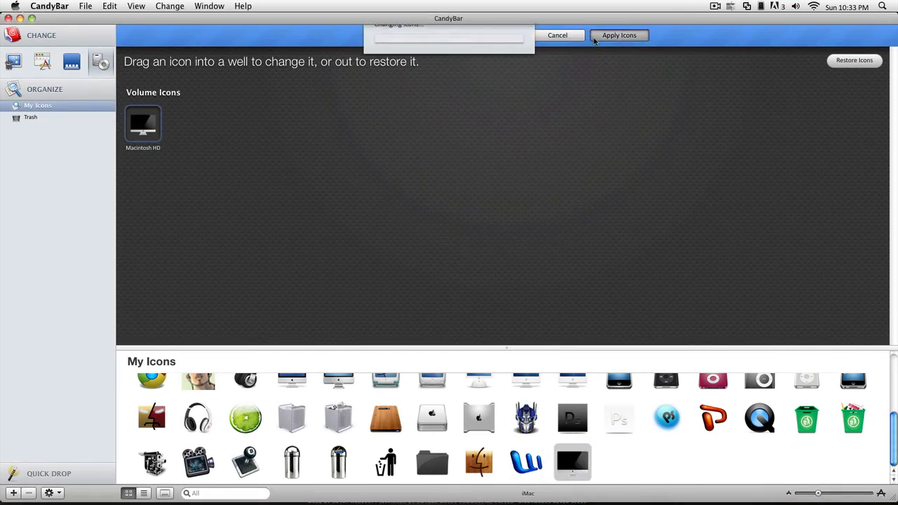
Step: Apply the iMac icon to Macintosh HD, authorise with the password, and relaunch Finder
click(618, 35)
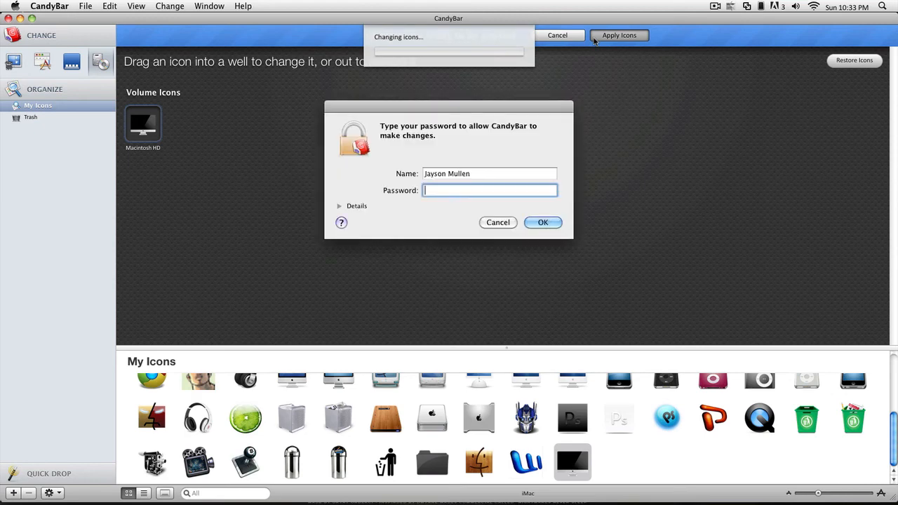
click(543, 223)
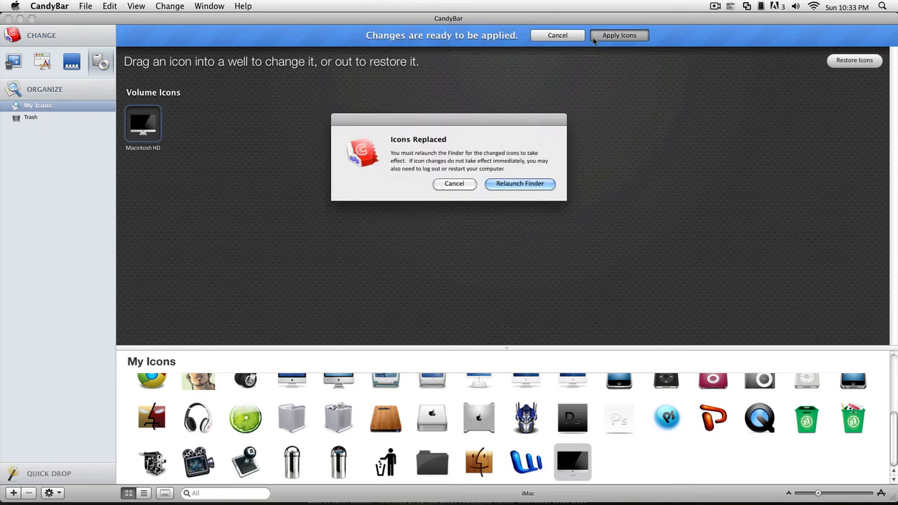
click(519, 183)
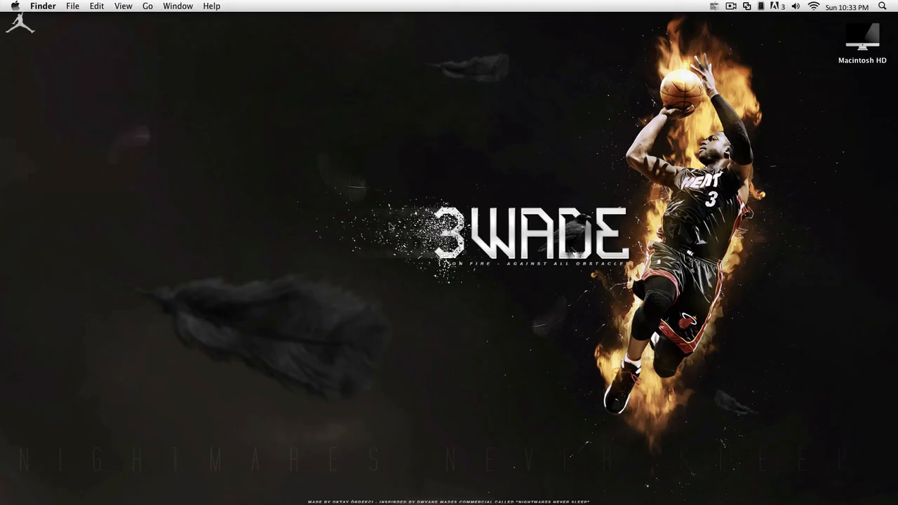
click(863, 35)
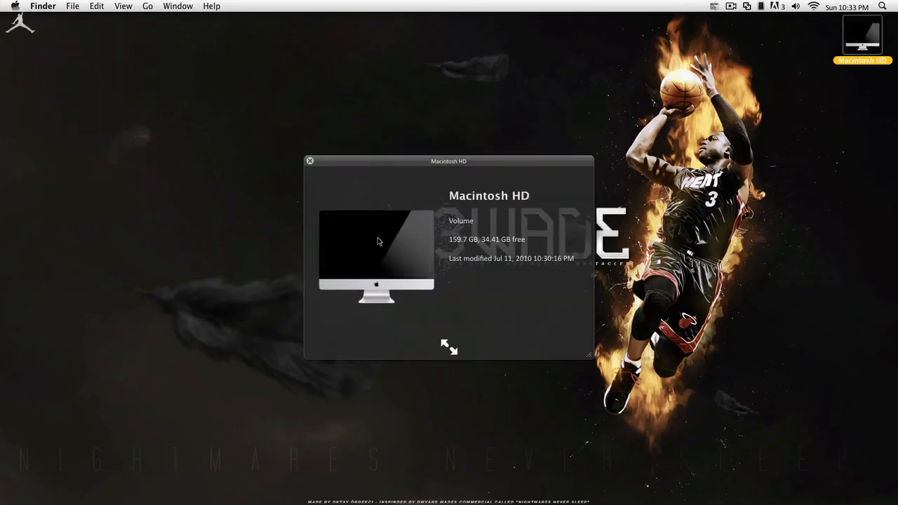
click(310, 160)
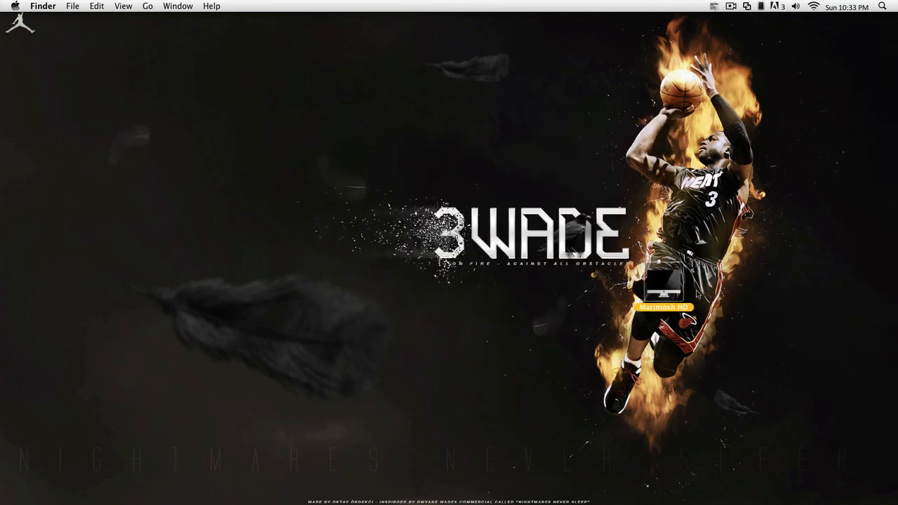